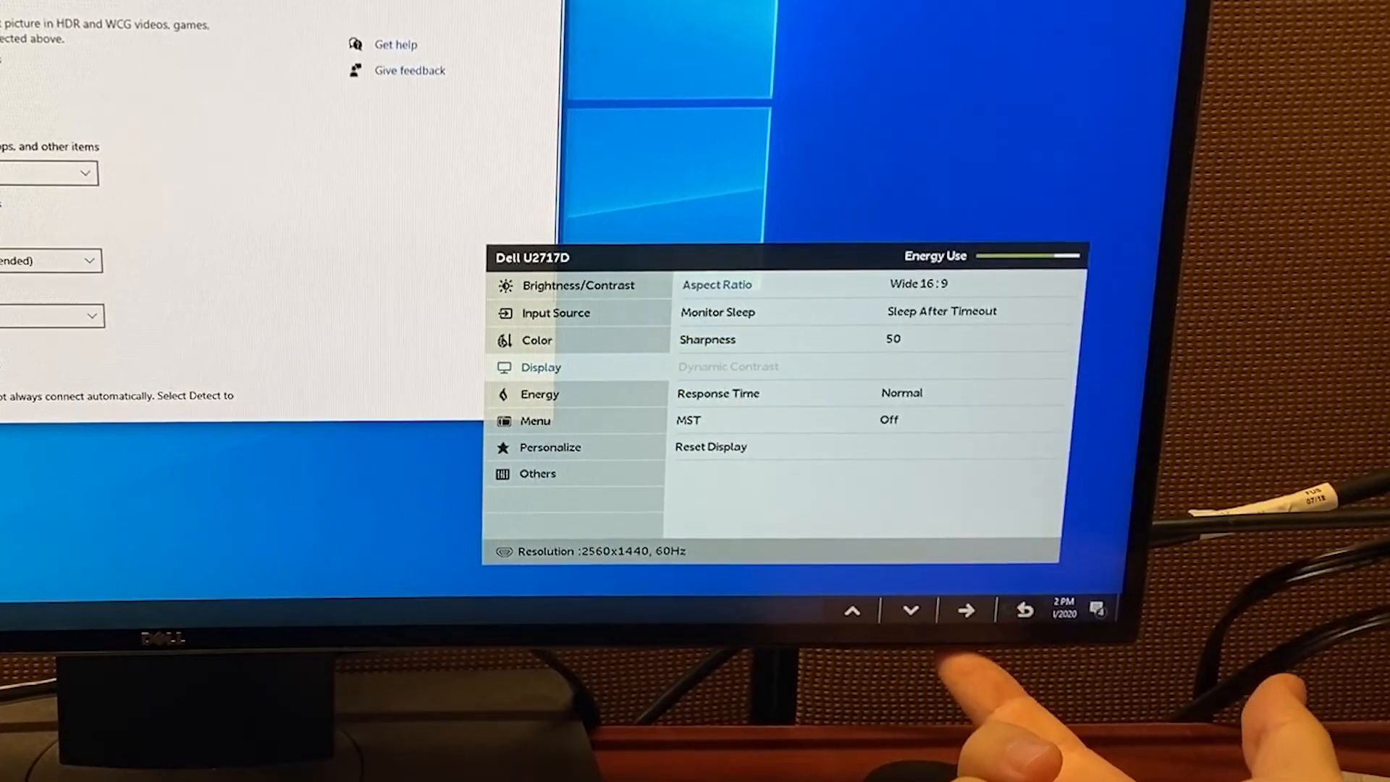
pyautogui.click(909, 609)
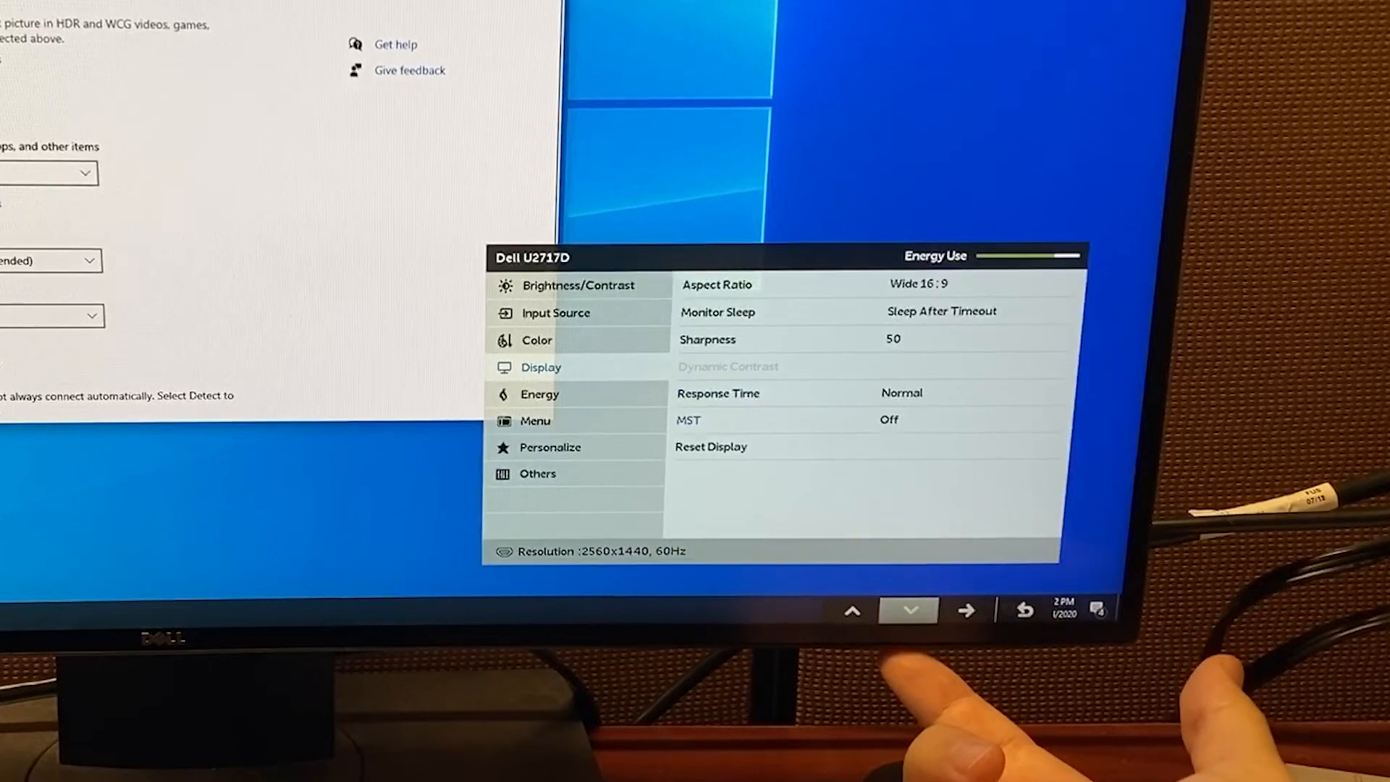